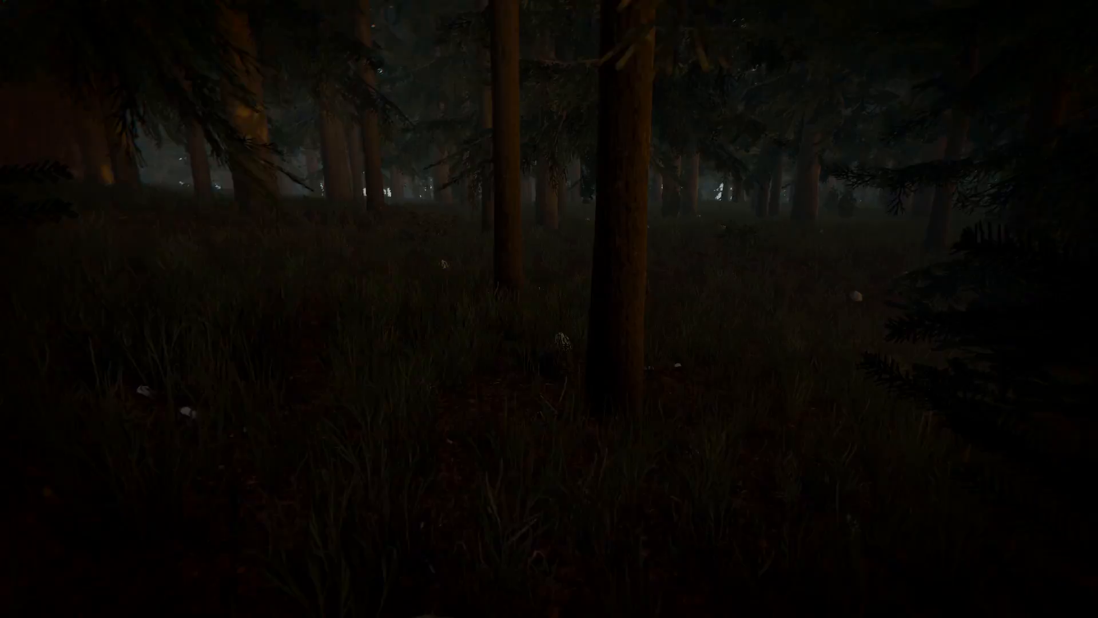
{"action": "mouse_move", "coordinate": [549, 309]}
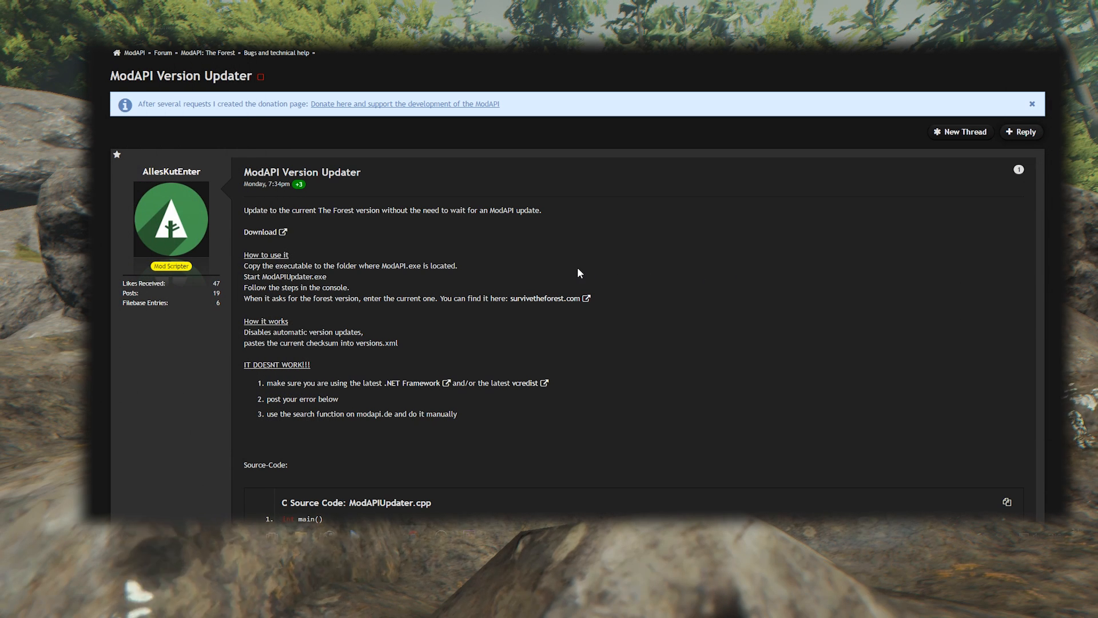
{"action": "mouse_move", "coordinate": [256, 211]}
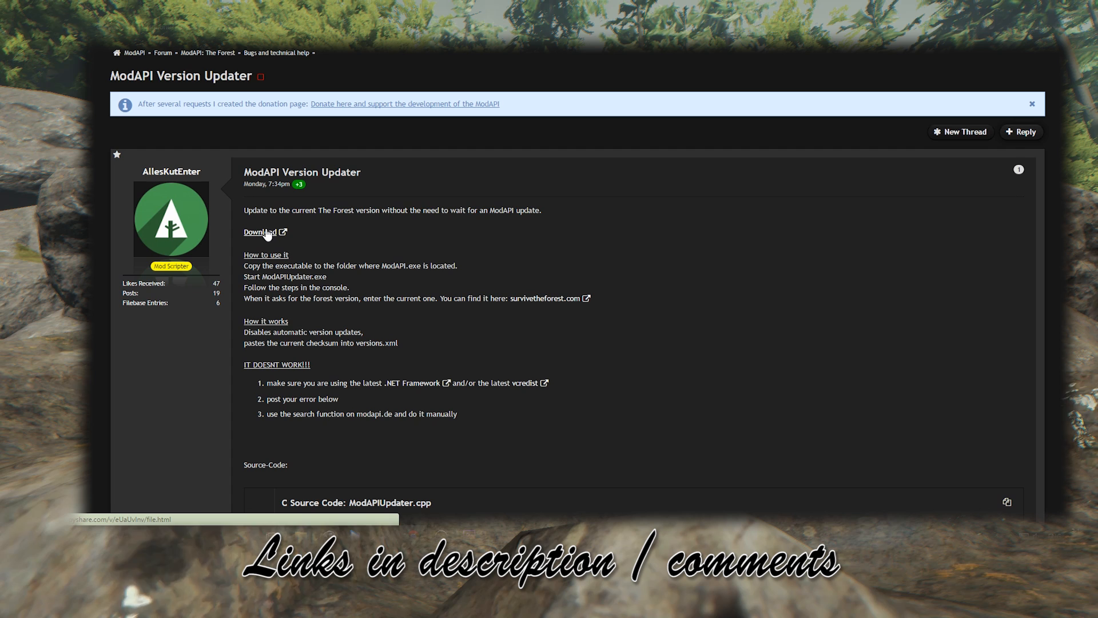
Expand the complete ModAPIUpdater.cpp source code box via Display All in the updater thread
{"action": "scroll", "scroll_direction": "down", "scroll_amount": 3}
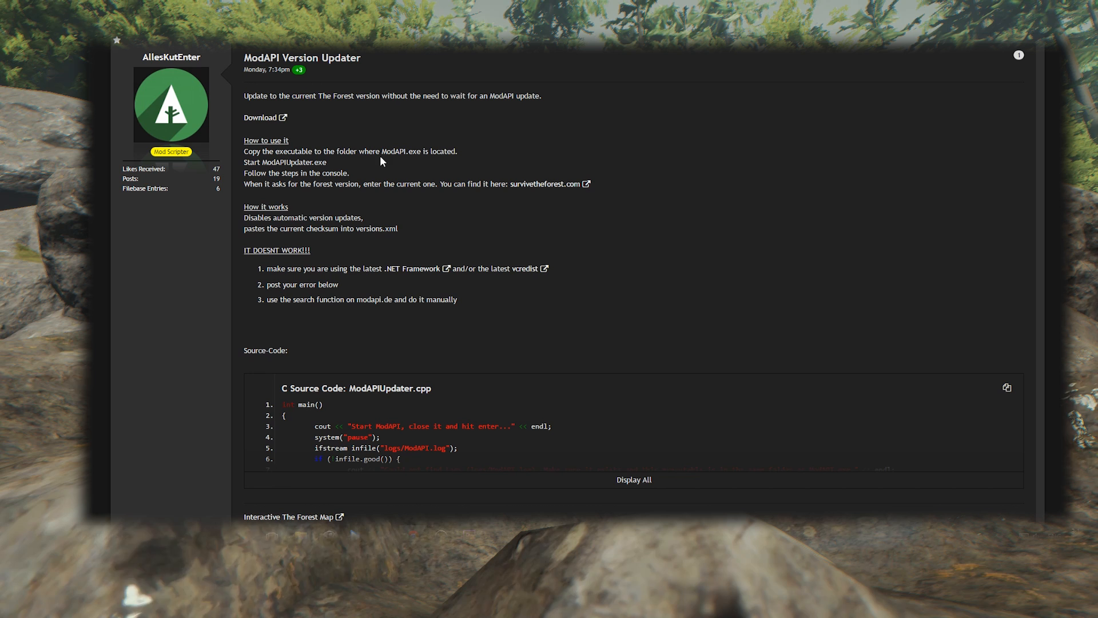
{"action": "mouse_move", "coordinate": [484, 210]}
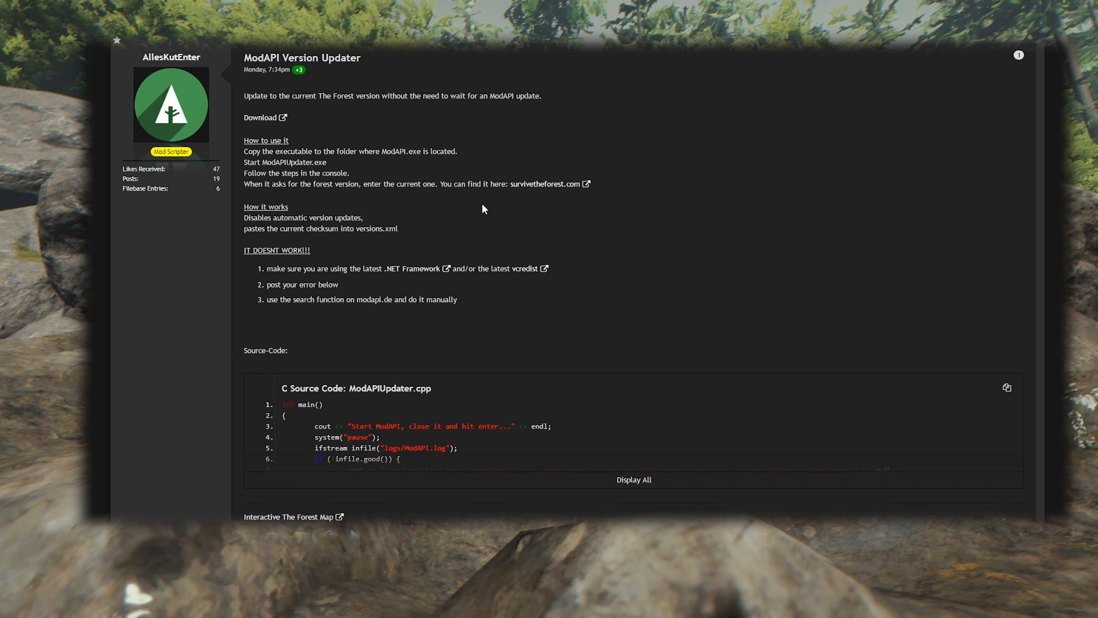
{"action": "scroll", "scroll_direction": "down", "scroll_amount": 3}
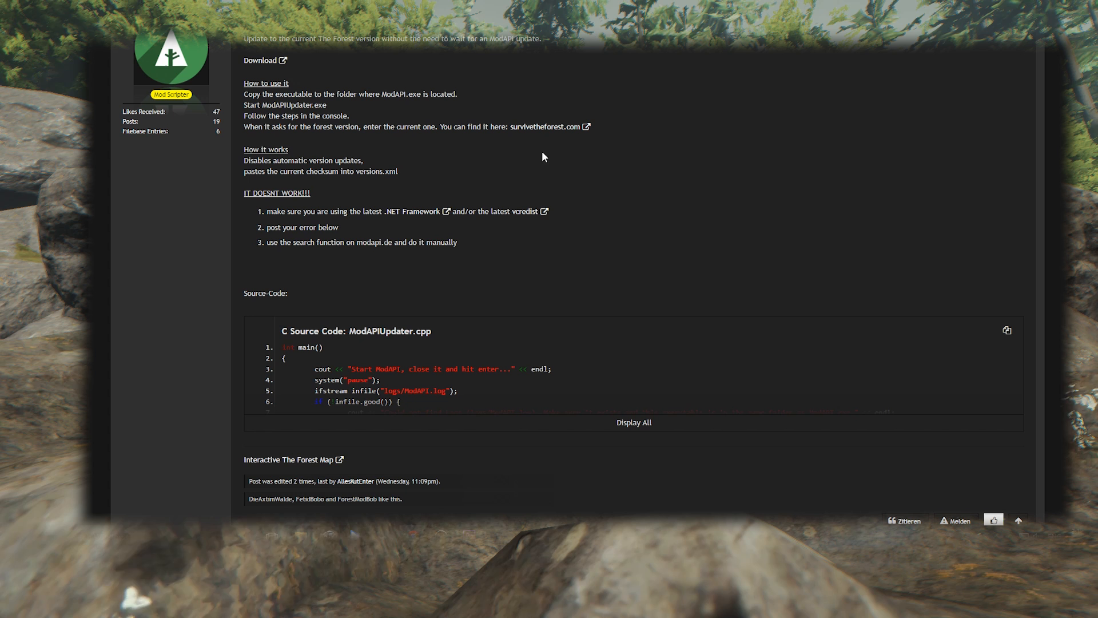
{"action": "mouse_move", "coordinate": [533, 142]}
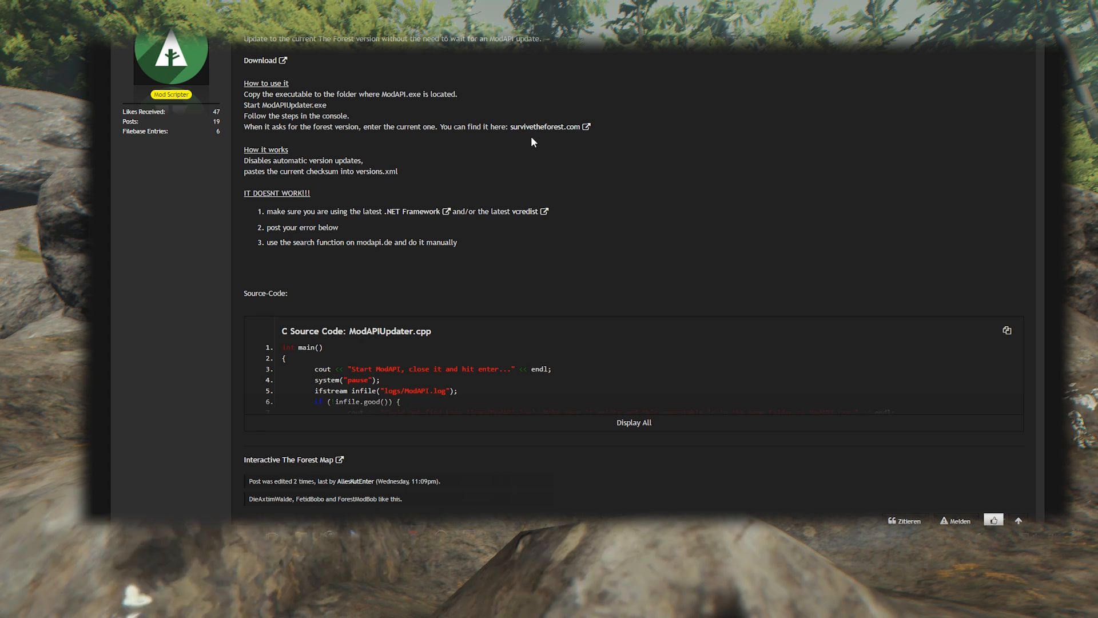
{"action": "mouse_move", "coordinate": [300, 181]}
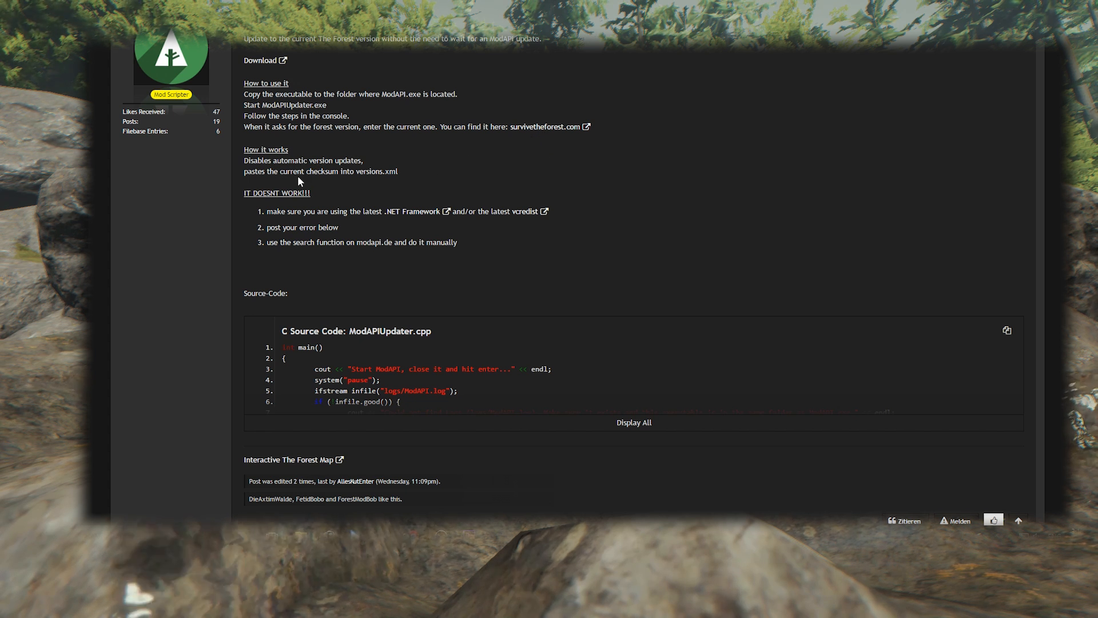
{"action": "mouse_move", "coordinate": [387, 185]}
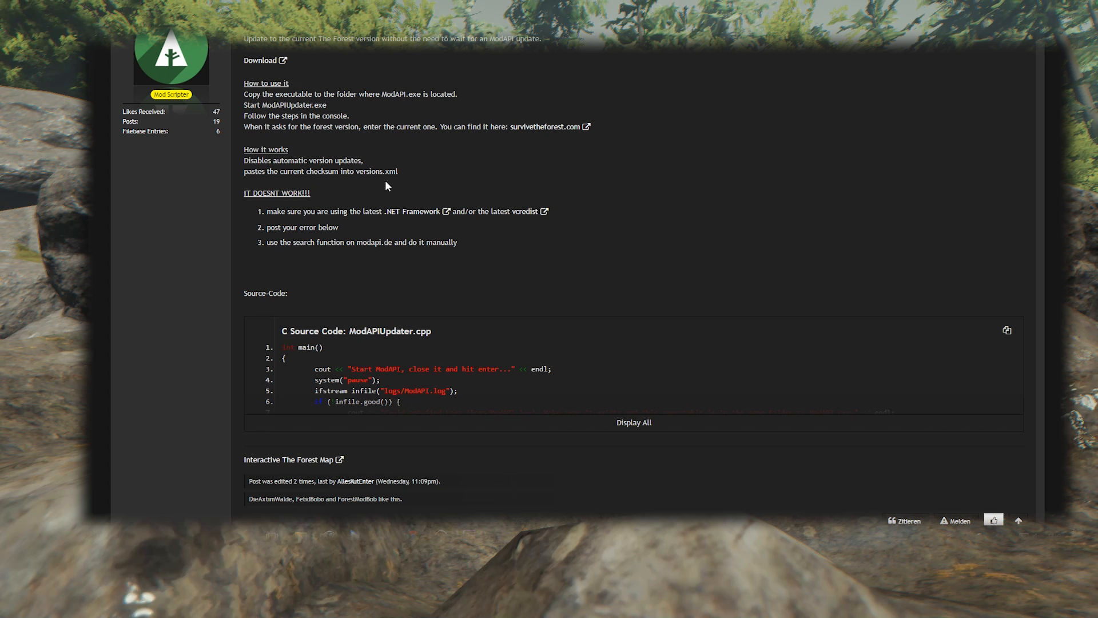
{"action": "scroll", "scroll_direction": "down", "scroll_amount": 3}
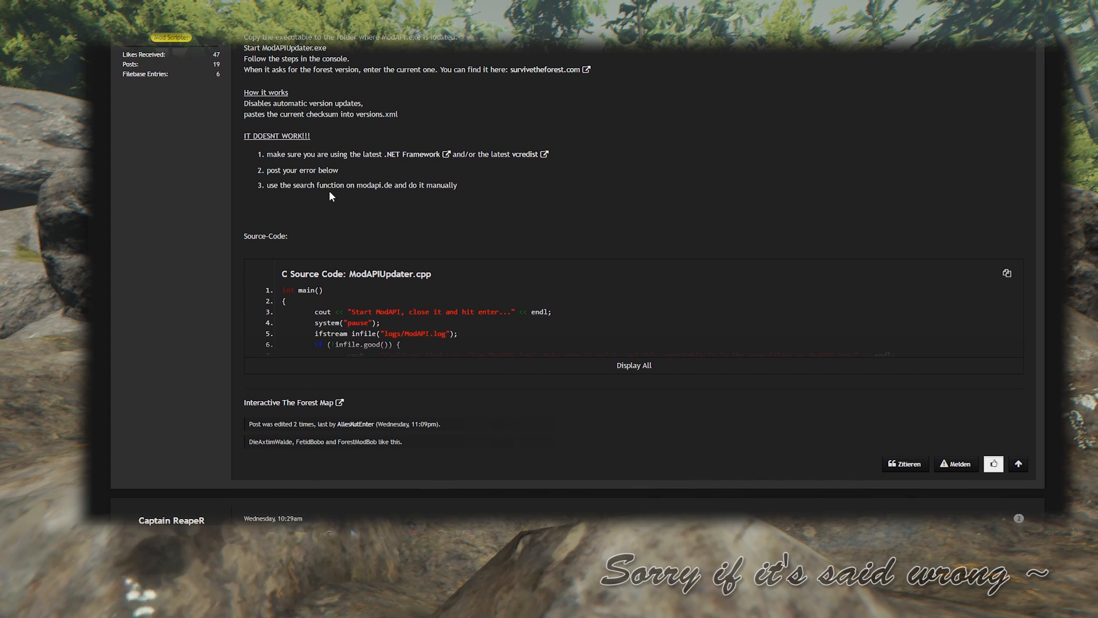
{"action": "right_click", "coordinate": [415, 153]}
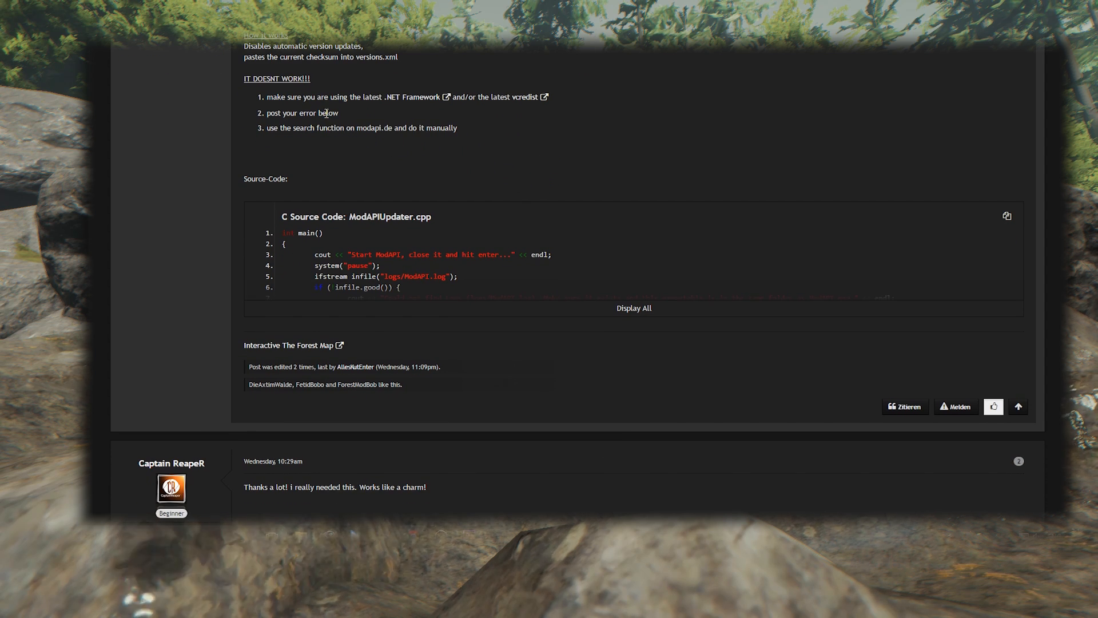
{"action": "mouse_move", "coordinate": [345, 116]}
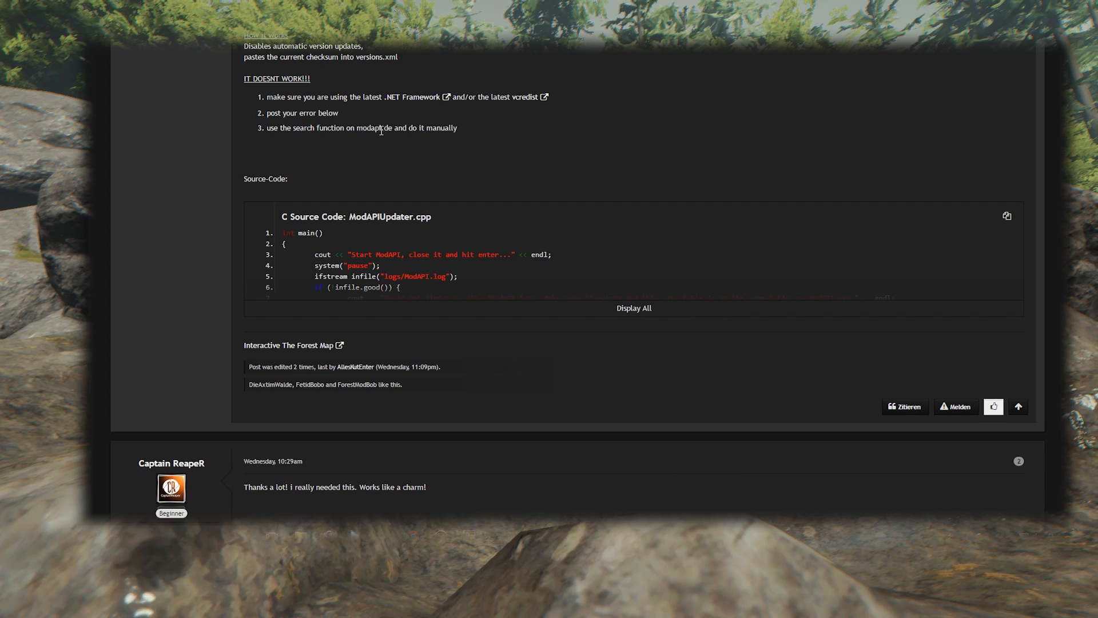
{"action": "left_click", "coordinate": [634, 308]}
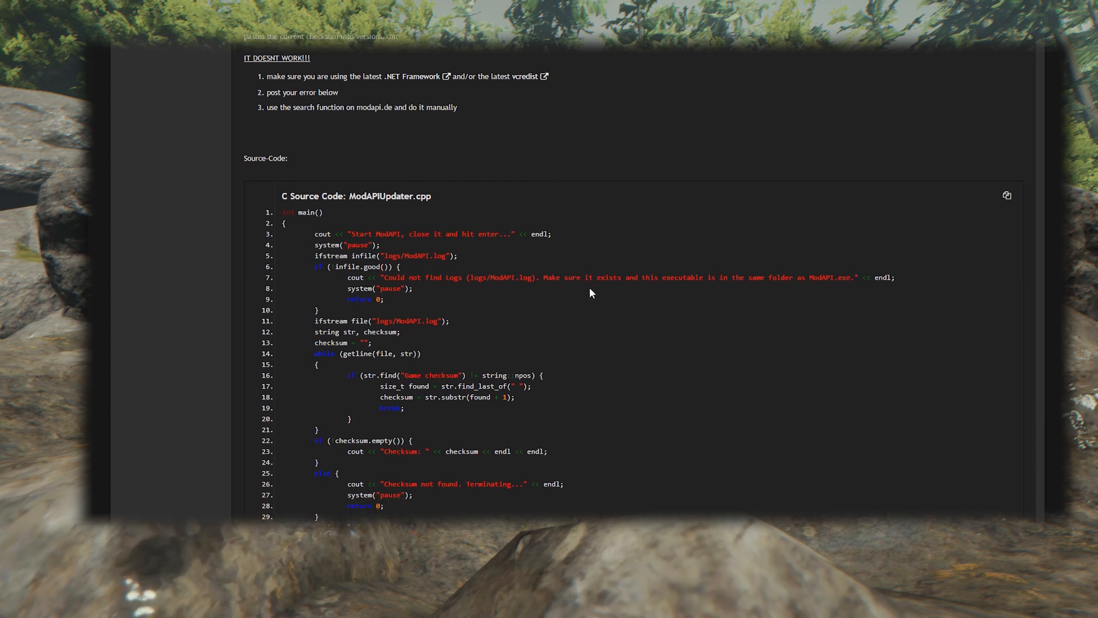
{"action": "scroll", "scroll_direction": "down", "scroll_amount": 3}
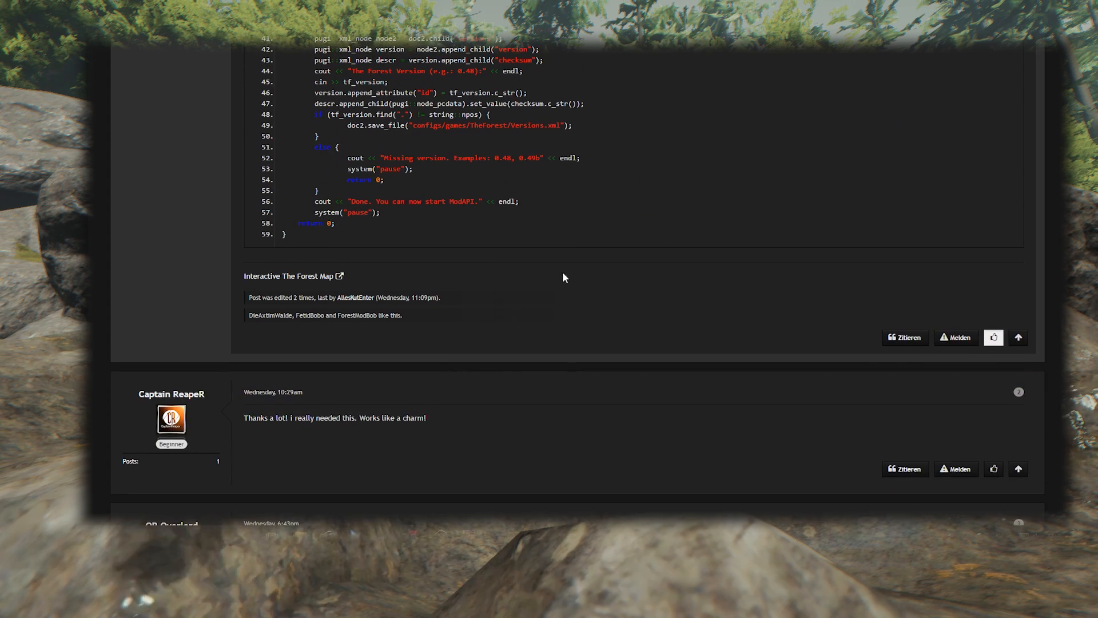
{"action": "scroll", "scroll_direction": "up", "scroll_amount": 3}
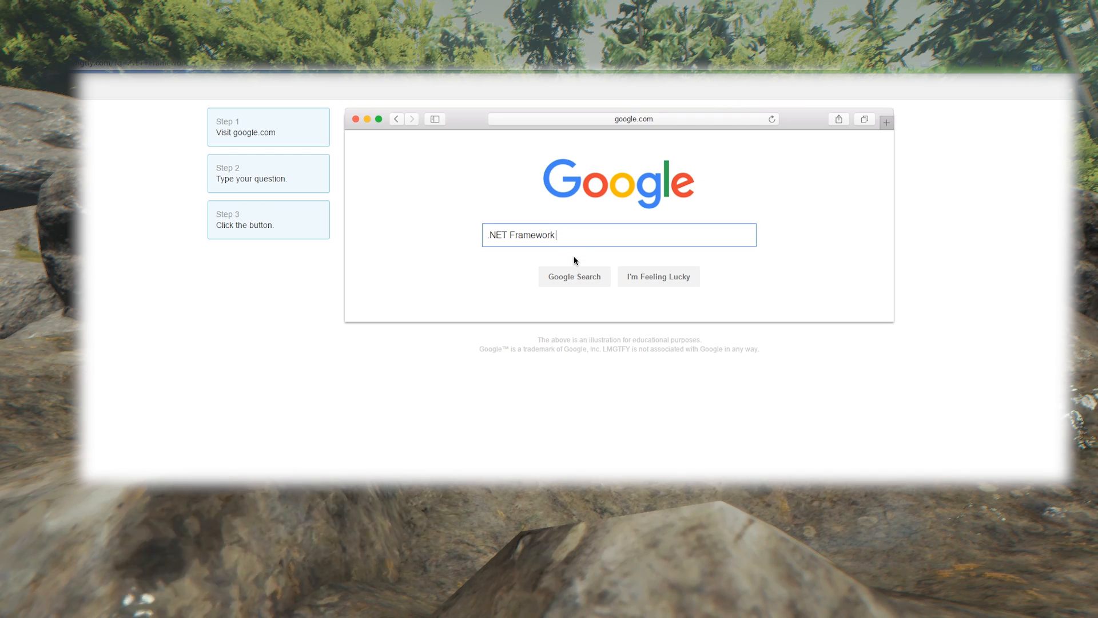
Proceed from the Let Me Google That page to the real Google results for .NET Framework
{"action": "left_click", "coordinate": [574, 275]}
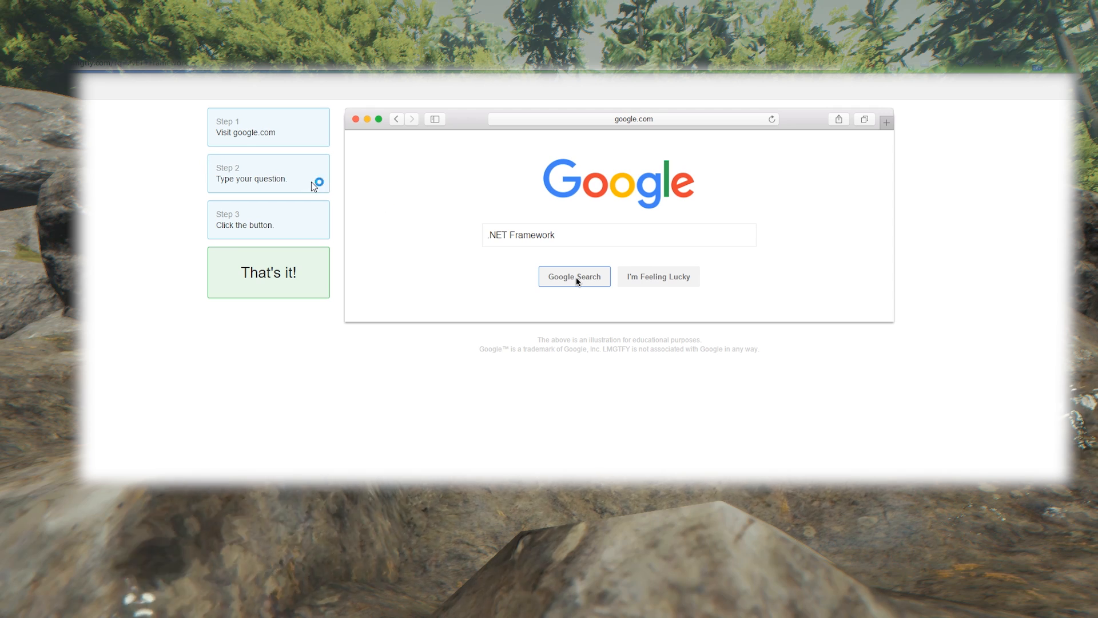
{"action": "left_click", "coordinate": [574, 276]}
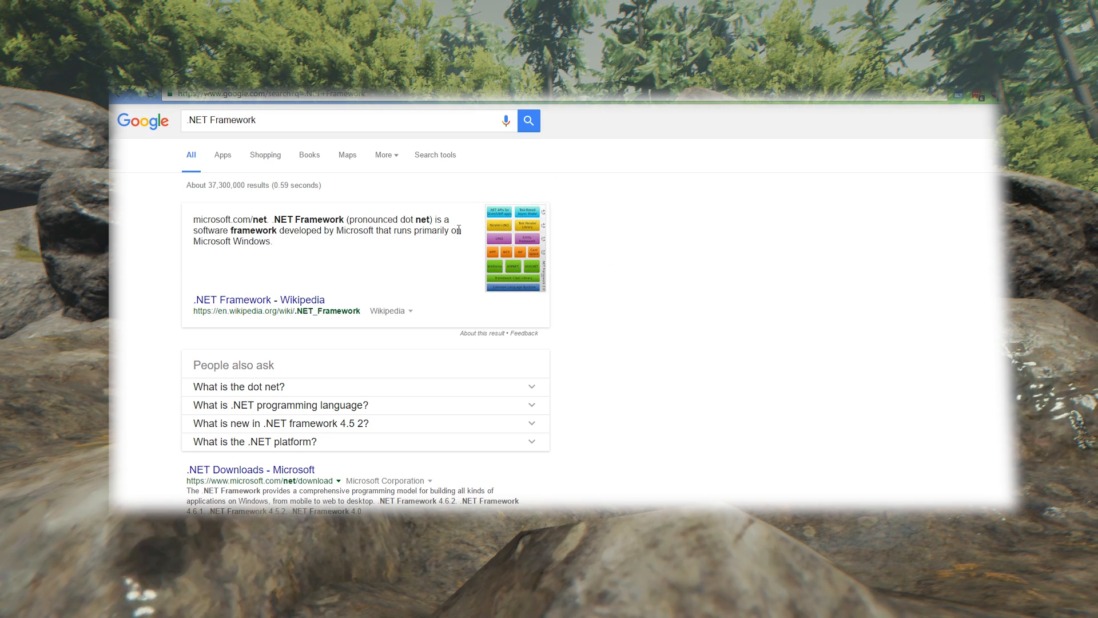
{"action": "scroll", "scroll_direction": "down", "scroll_amount": 3}
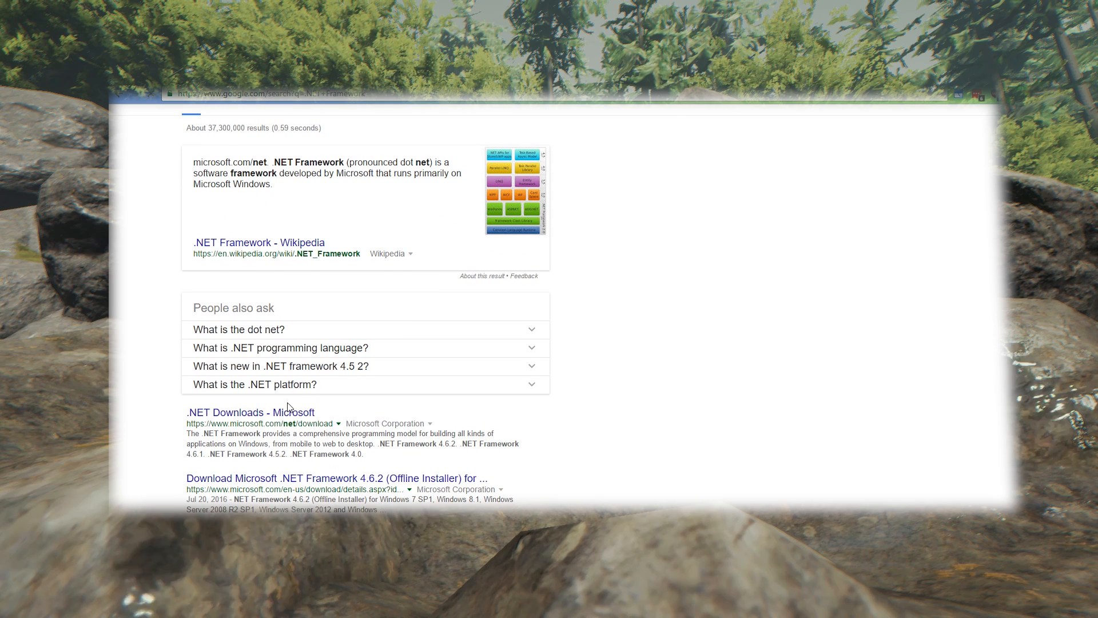
From Microsoft's .NET Downloads page, reach the .NET Framework 4.6.2 download page
{"action": "left_click", "coordinate": [250, 412]}
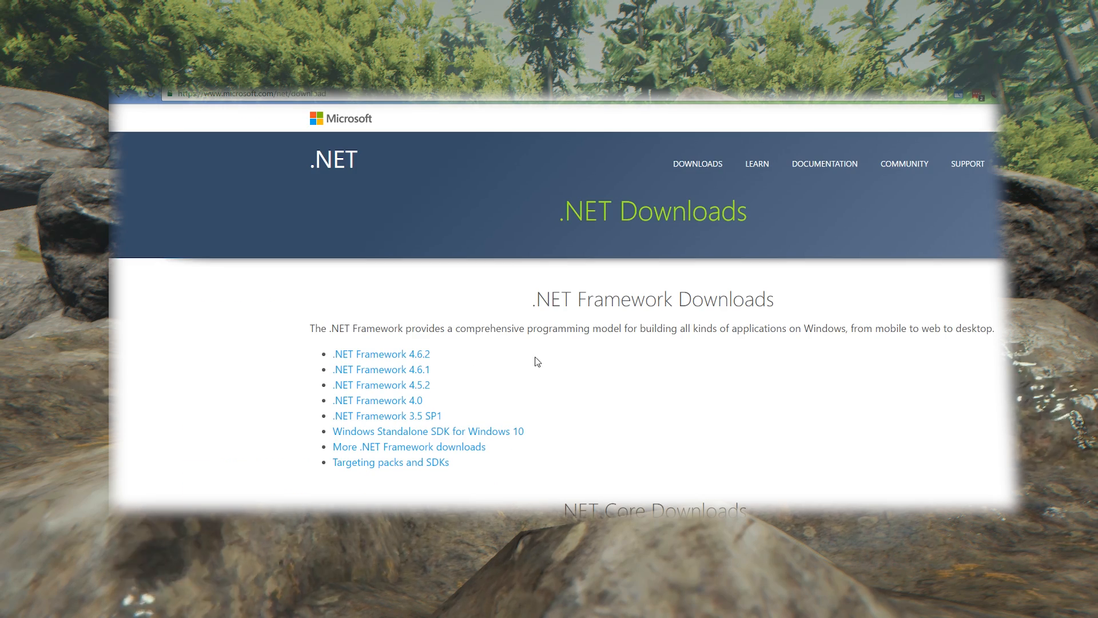
{"action": "mouse_move", "coordinate": [496, 320]}
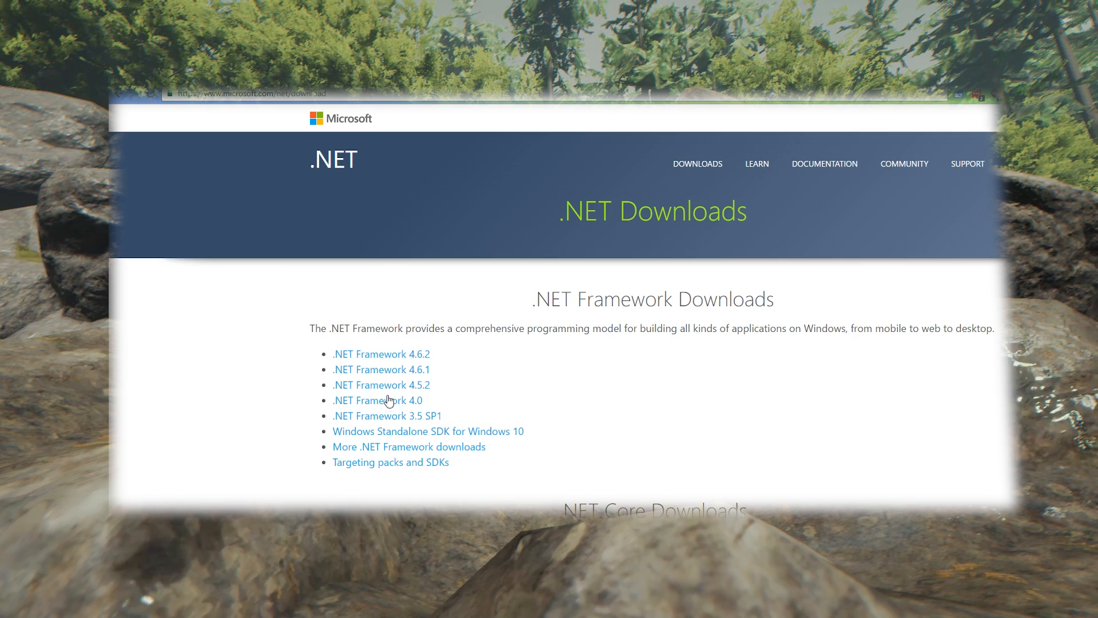
{"action": "mouse_move", "coordinate": [407, 498]}
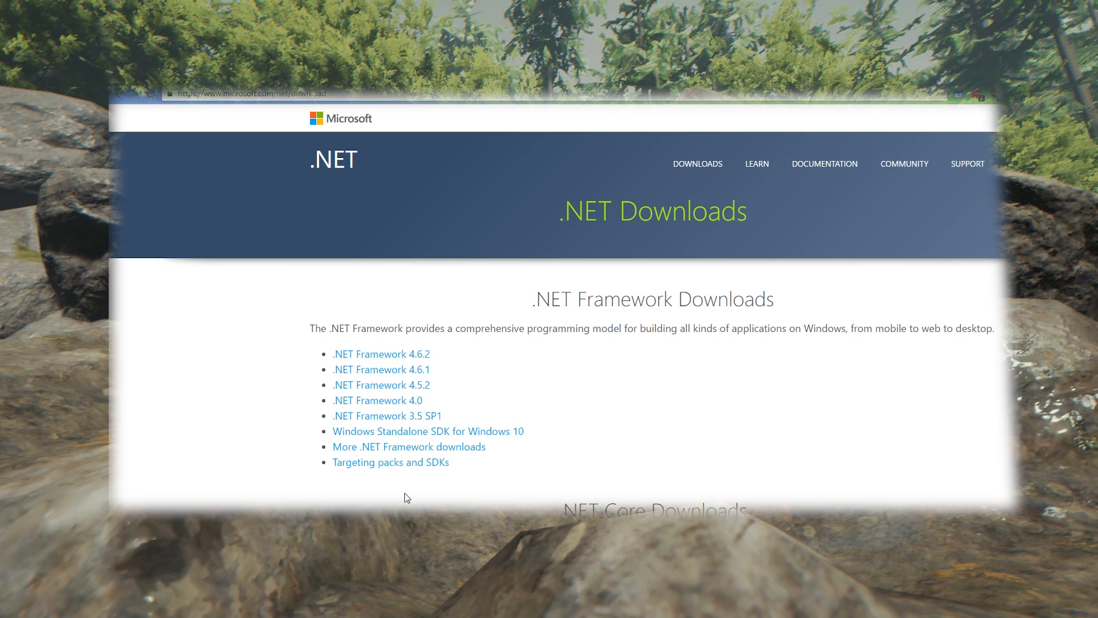
{"action": "scroll", "scroll_direction": "down", "scroll_amount": 3}
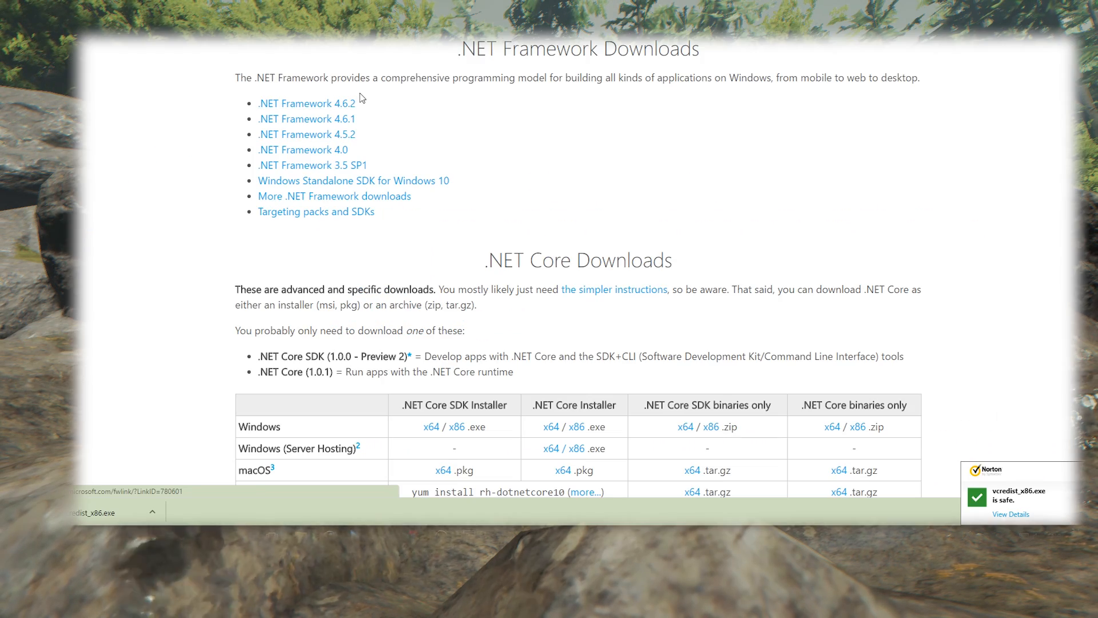
{"action": "left_click", "coordinate": [304, 103]}
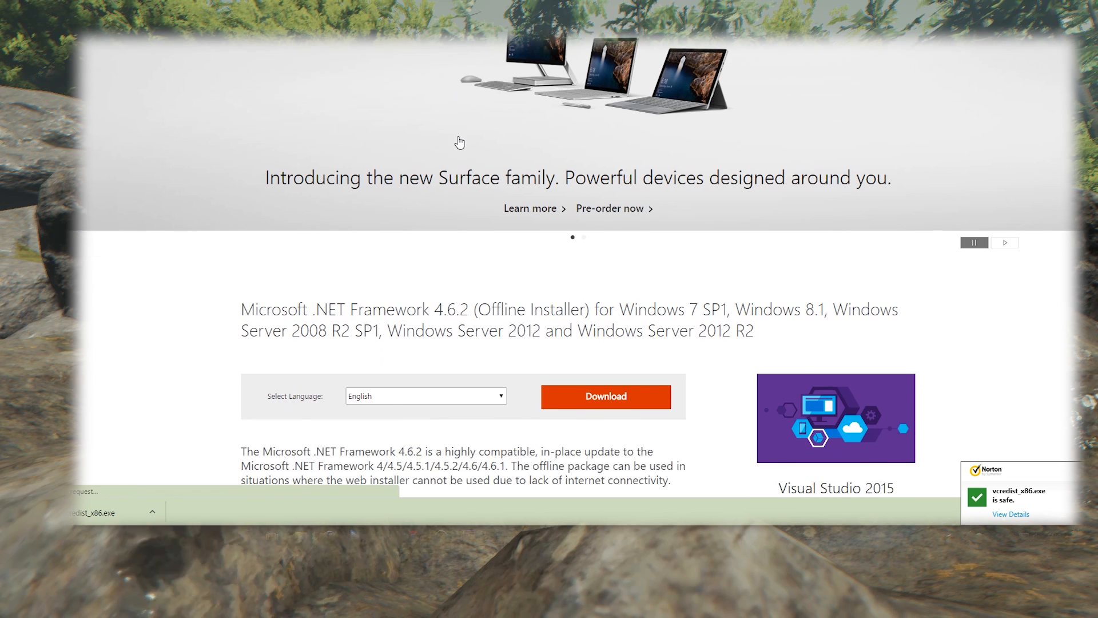
{"action": "scroll", "scroll_direction": "down", "scroll_amount": 3}
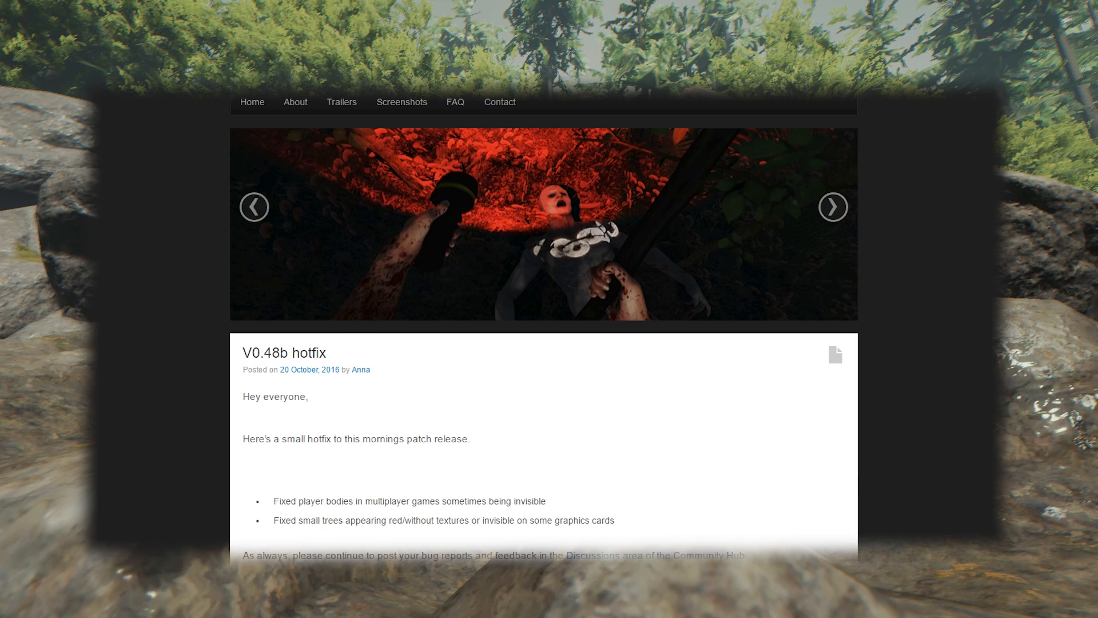
Scroll The Forest news page down to the V0.48b hotfix post showing the latest version
{"action": "scroll", "scroll_direction": "down", "scroll_amount": 3}
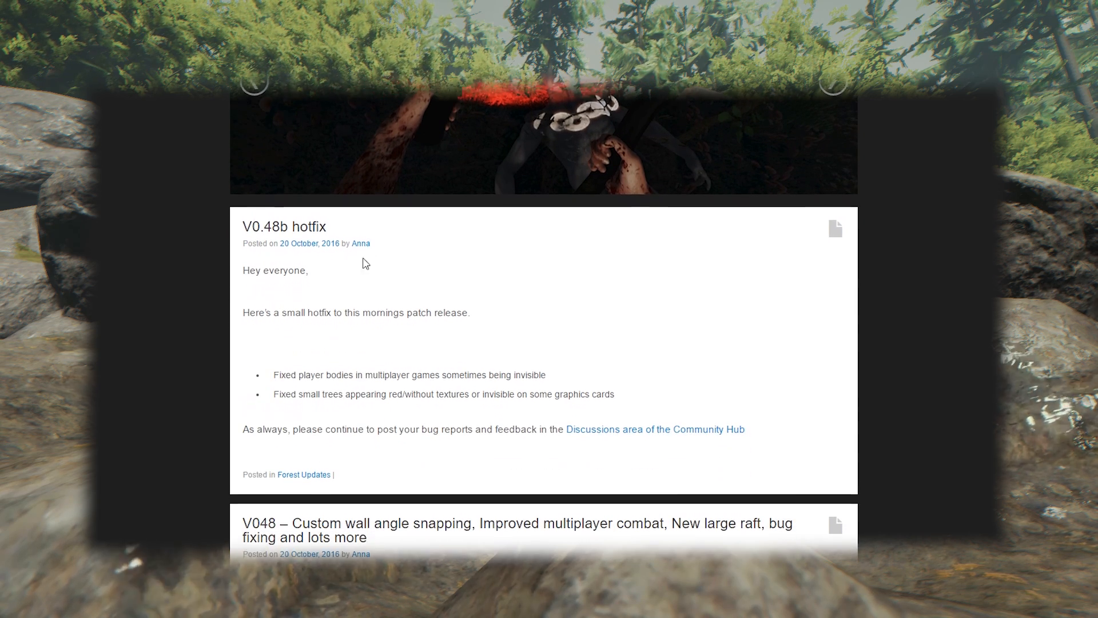
{"action": "scroll", "scroll_direction": "down", "scroll_amount": 3}
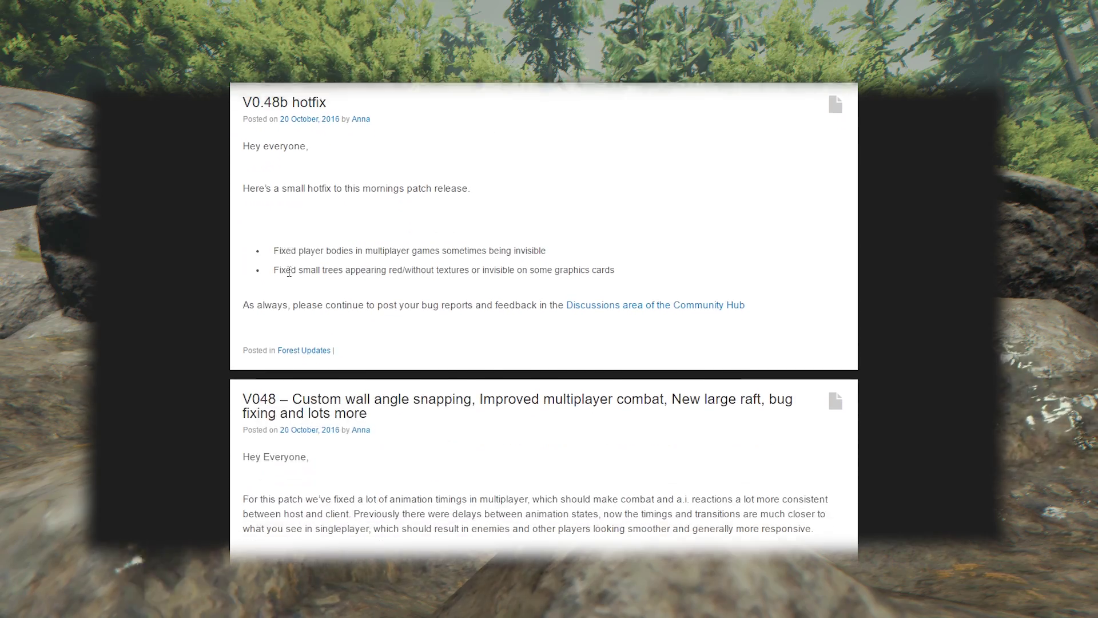
{"action": "scroll", "scroll_direction": "down", "scroll_amount": 3}
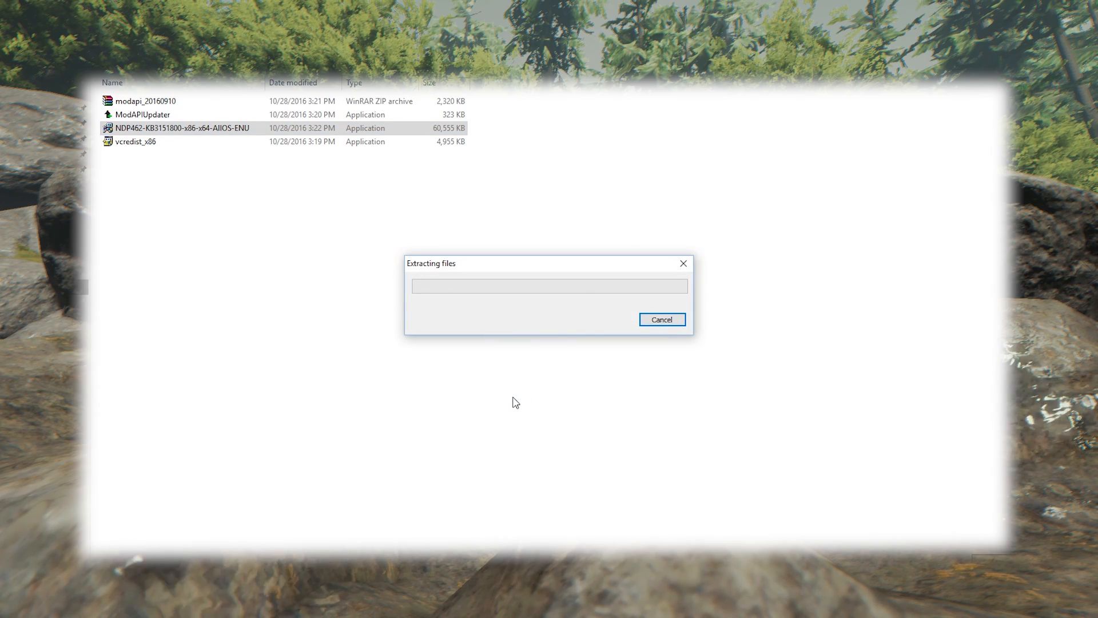
{"action": "mouse_move", "coordinate": [524, 362]}
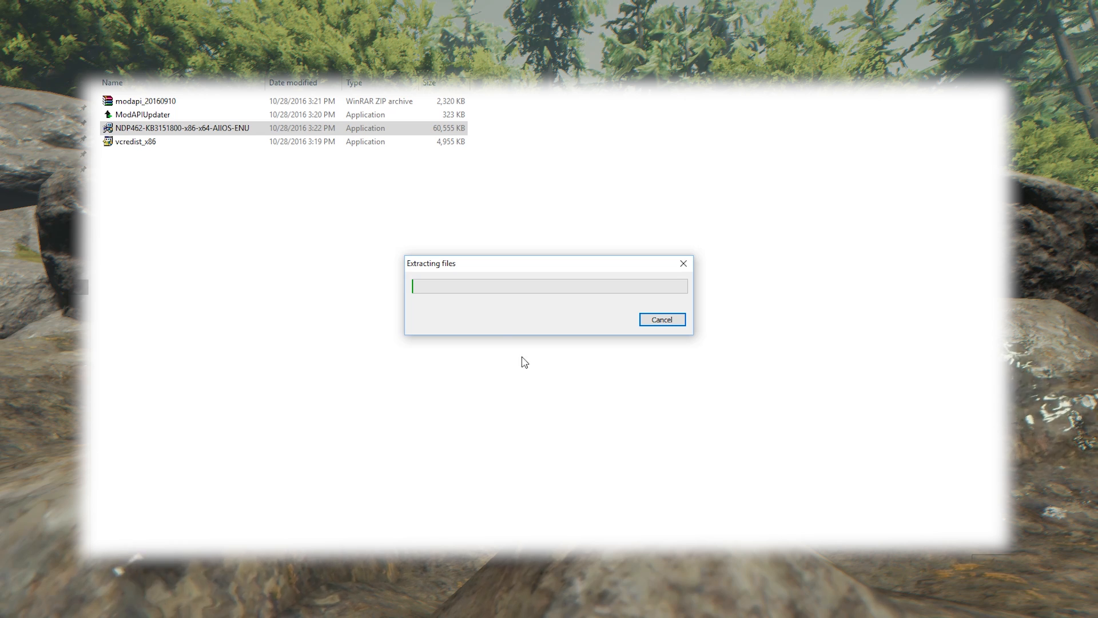
{"action": "mouse_move", "coordinate": [508, 318]}
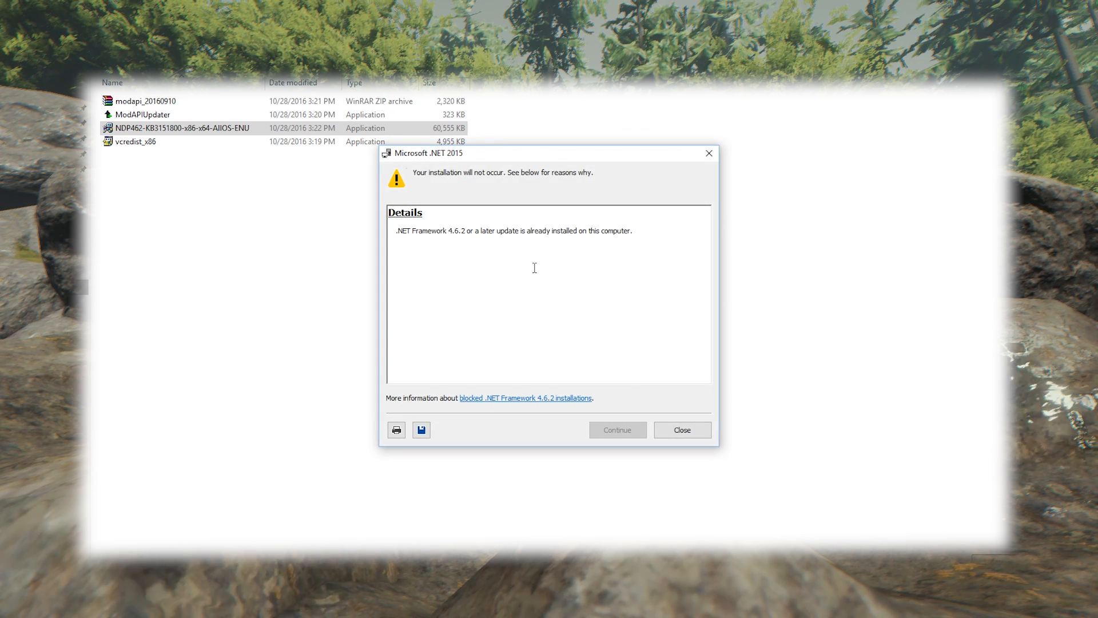
{"action": "mouse_move", "coordinate": [476, 158]}
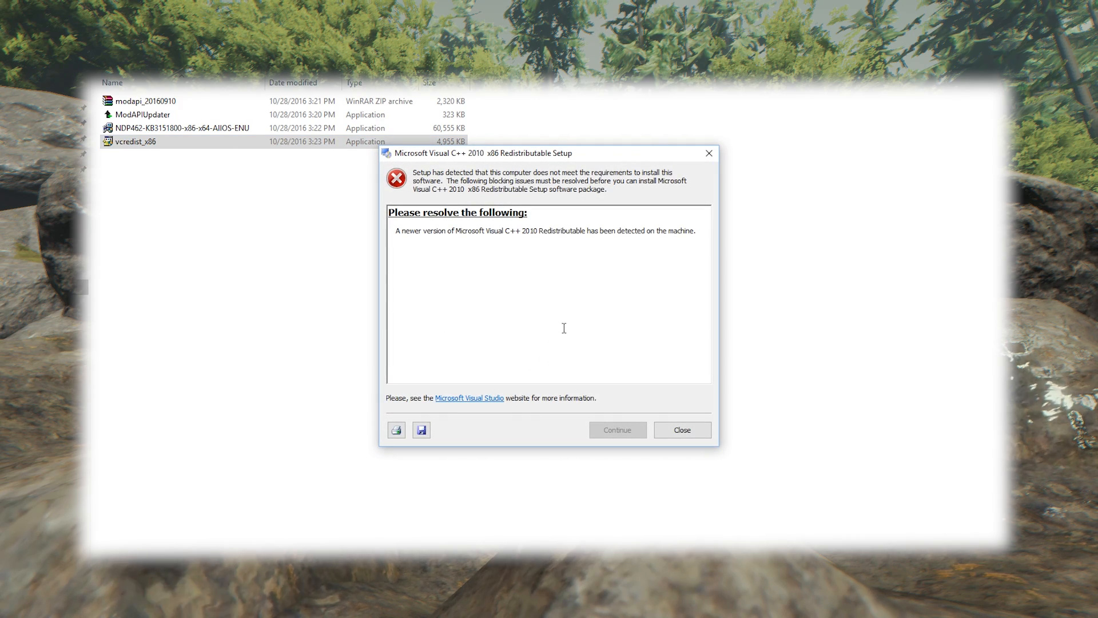
{"action": "mouse_move", "coordinate": [602, 157]}
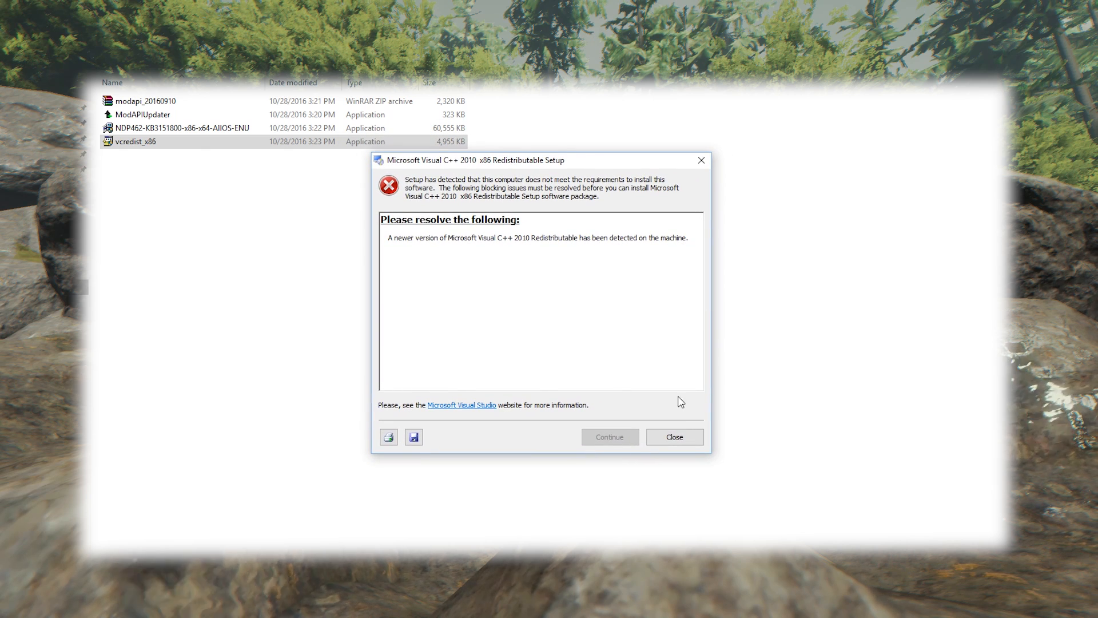
Close the Visual C++ 2010 x86 setup reporting a newer version already installed
{"action": "left_click", "coordinate": [675, 437]}
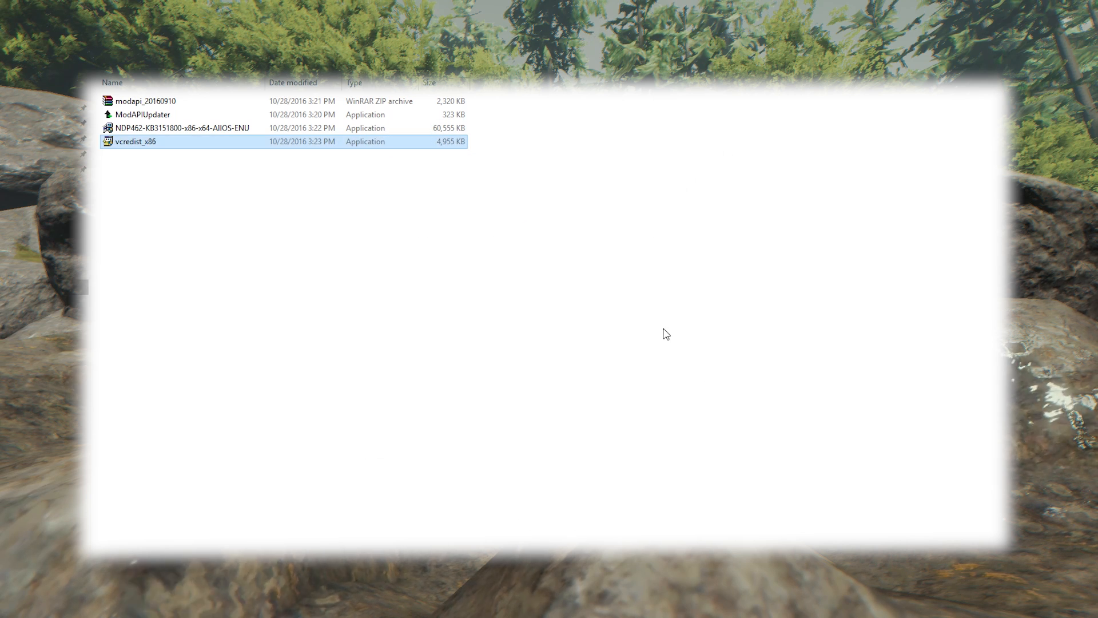
Extract modapi_20160910 into its own folder and launch ModAPI, accepting the first-launch options
{"action": "right_click", "coordinate": [139, 100]}
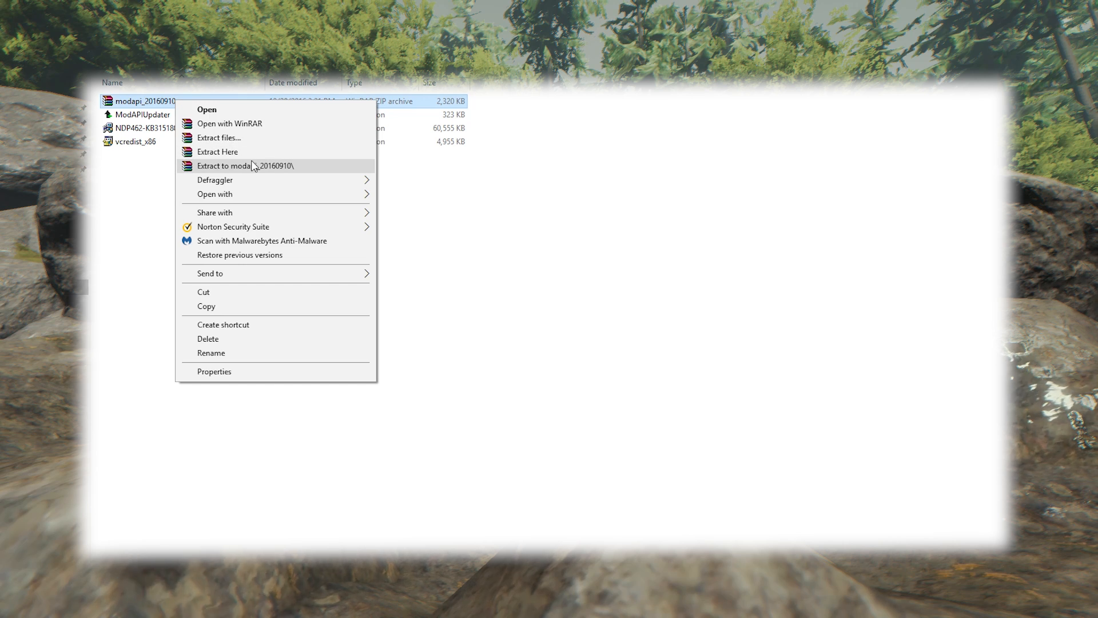
{"action": "left_click", "coordinate": [238, 166]}
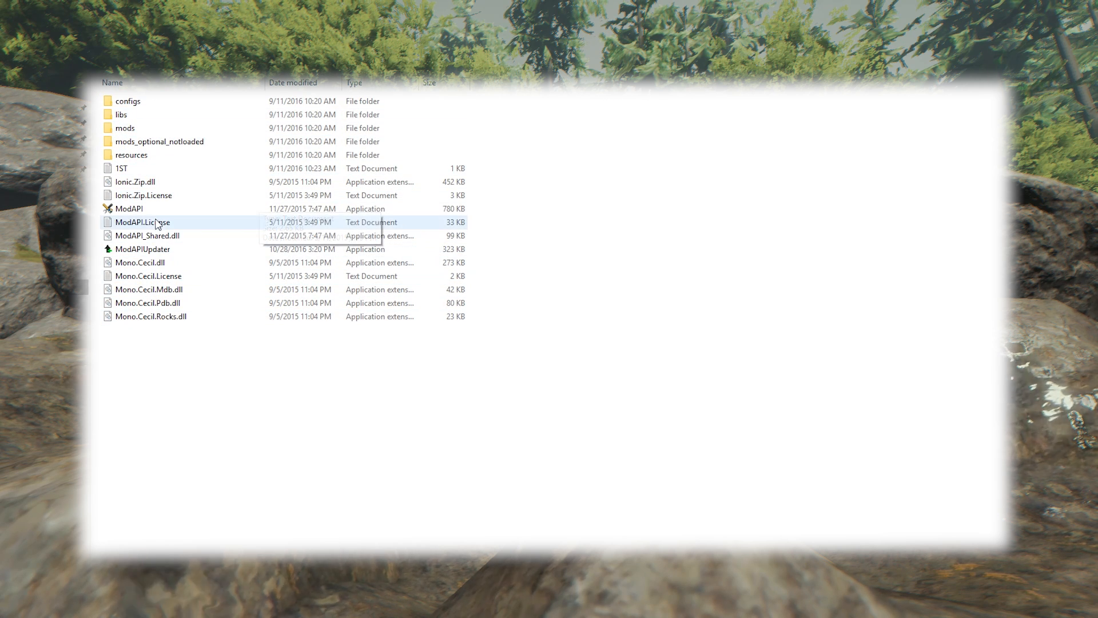
{"action": "left_click", "coordinate": [142, 249]}
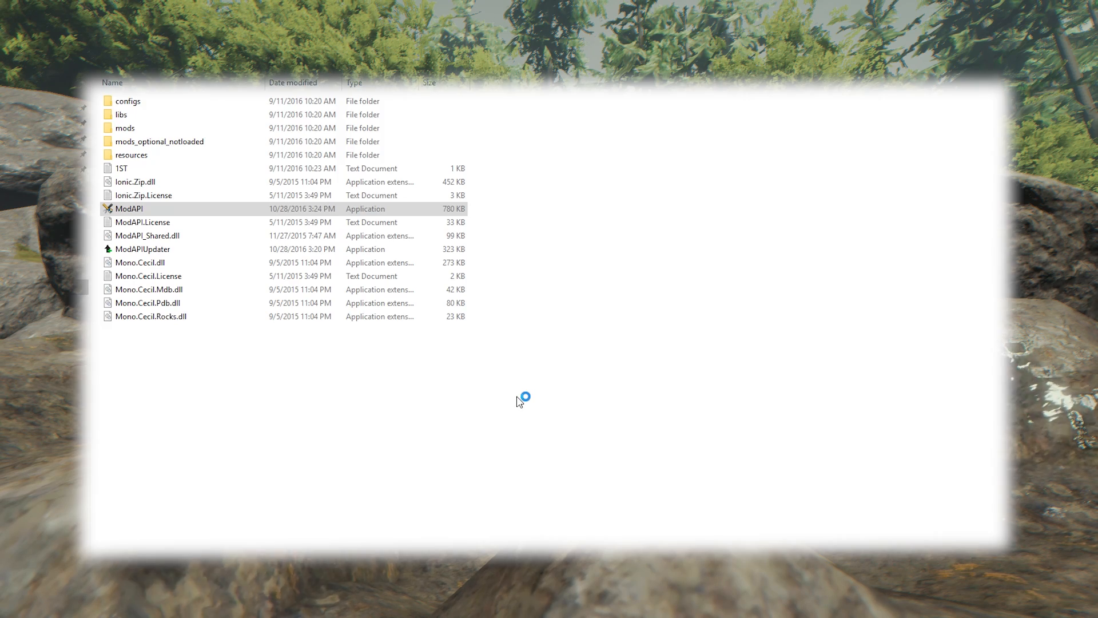
{"action": "double_click", "coordinate": [129, 208]}
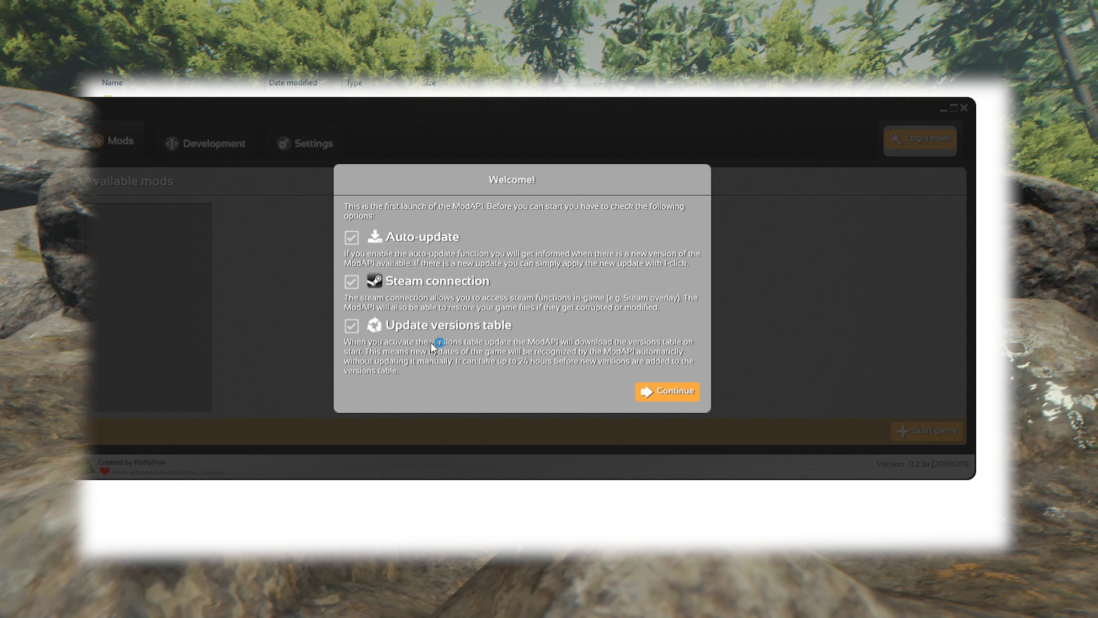
{"action": "left_click", "coordinate": [669, 391]}
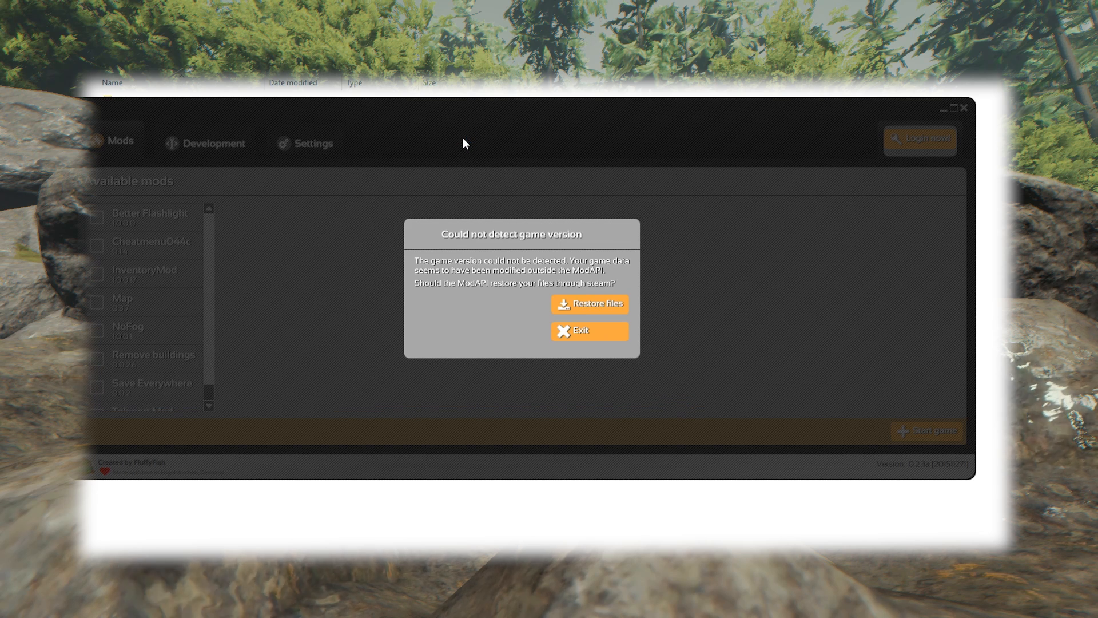
{"action": "mouse_move", "coordinate": [389, 256]}
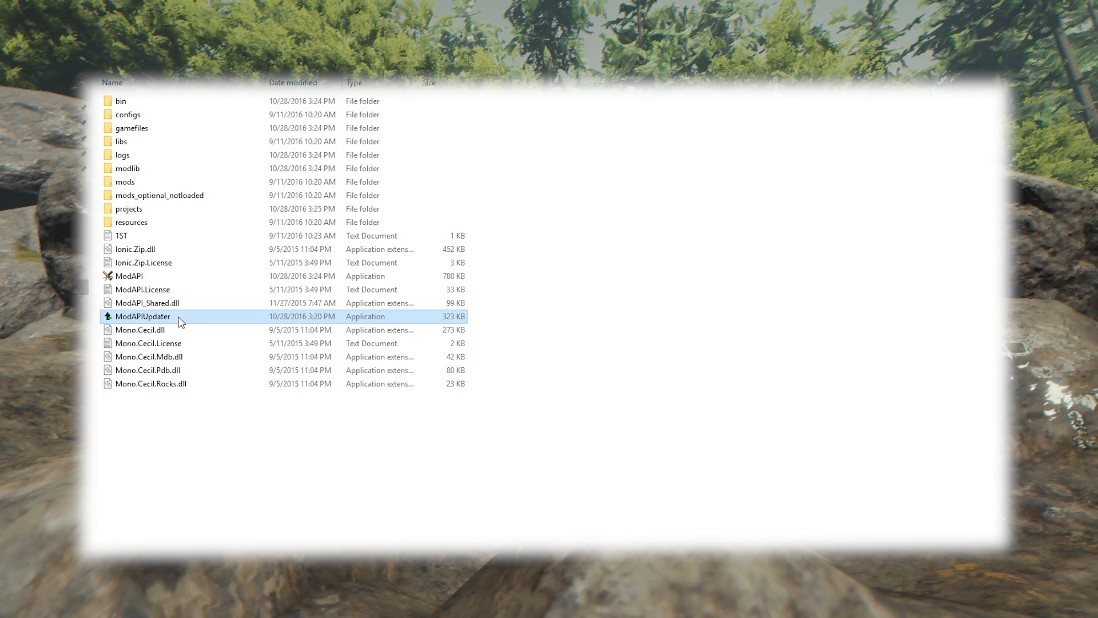
{"action": "mouse_move", "coordinate": [161, 321]}
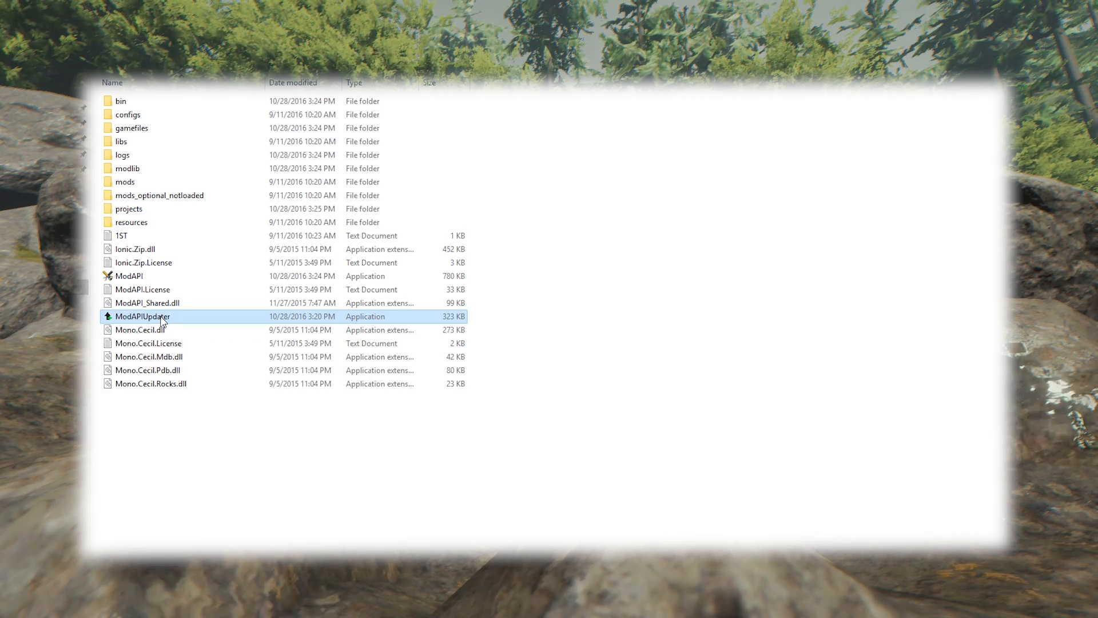
Run ModAPIUpdater and submit The Forest game version 0.48b at its prompt
{"action": "double_click", "coordinate": [142, 316]}
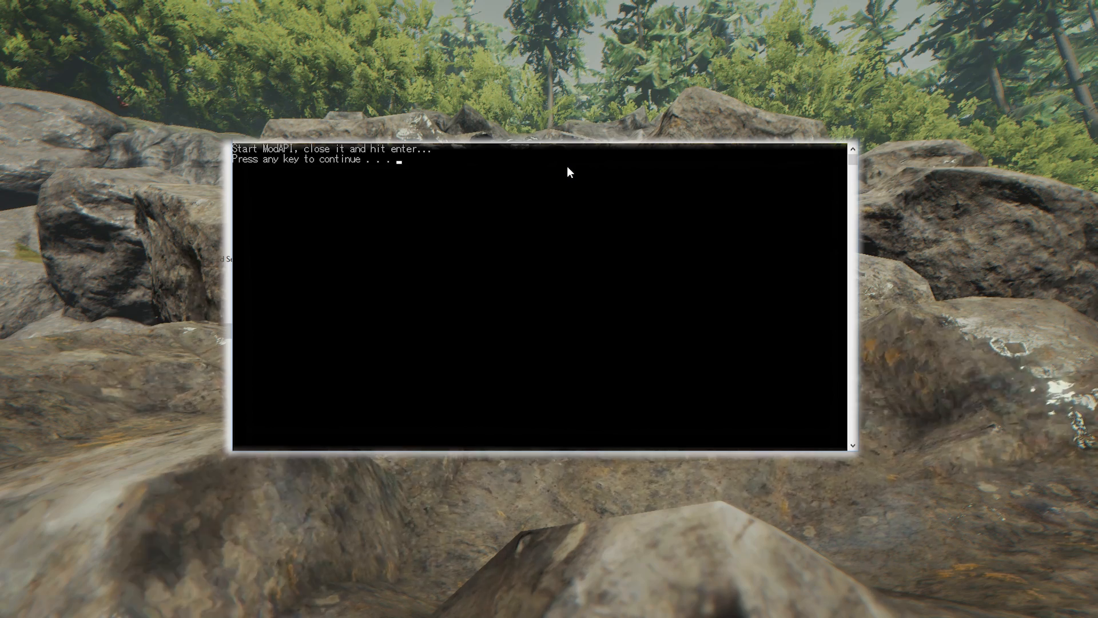
{"action": "key", "text": "enter"}
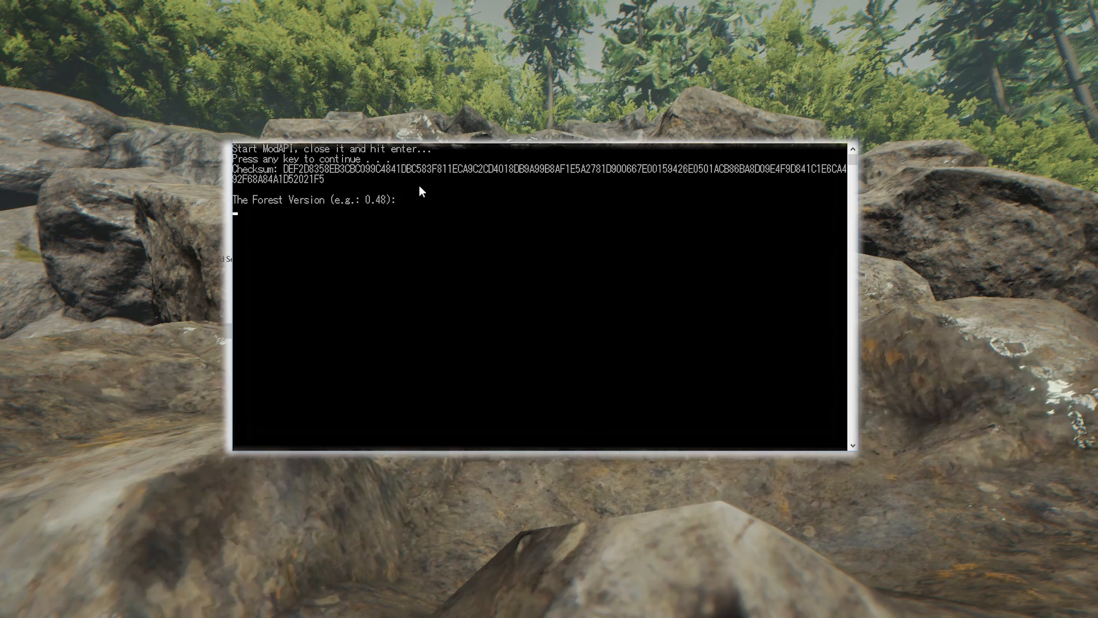
{"action": "mouse_move", "coordinate": [361, 200]}
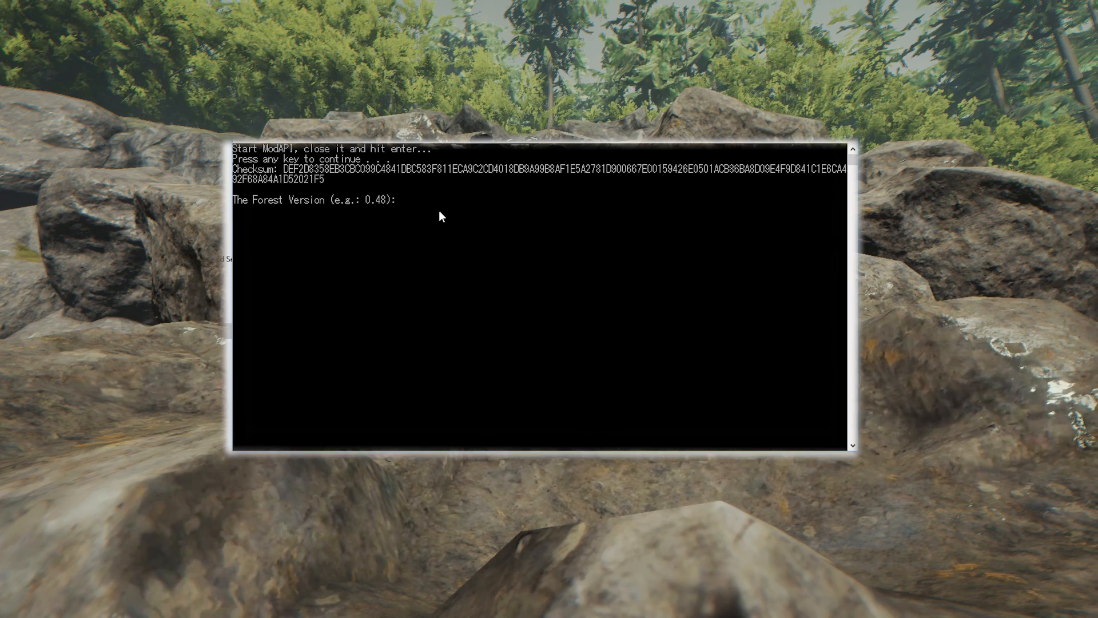
{"action": "type", "text": "0"}
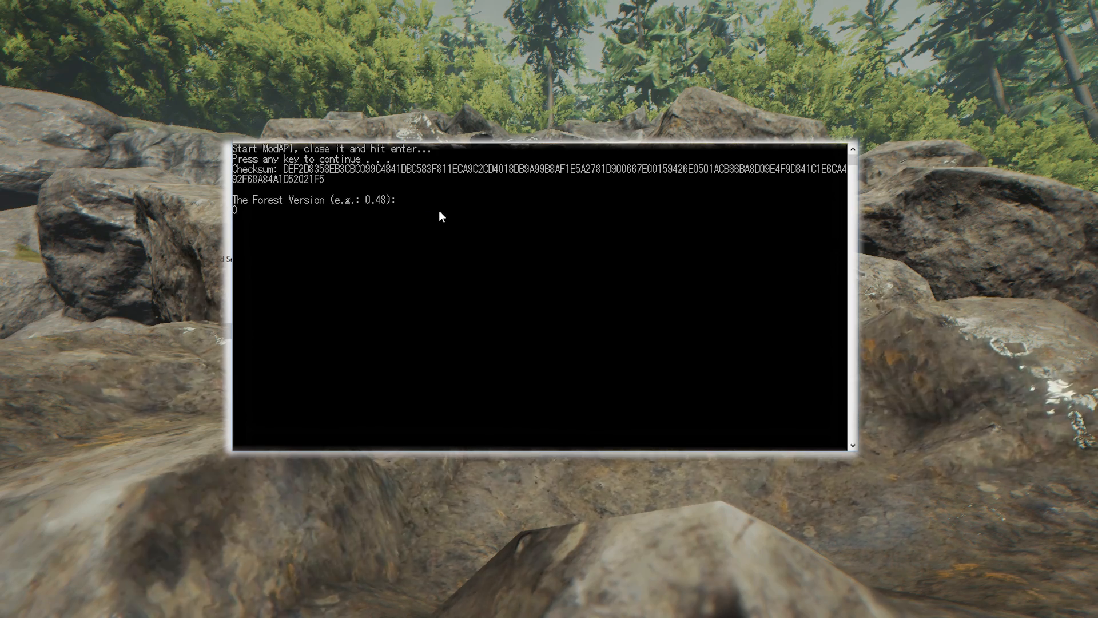
{"action": "type", "text": "0.48b"}
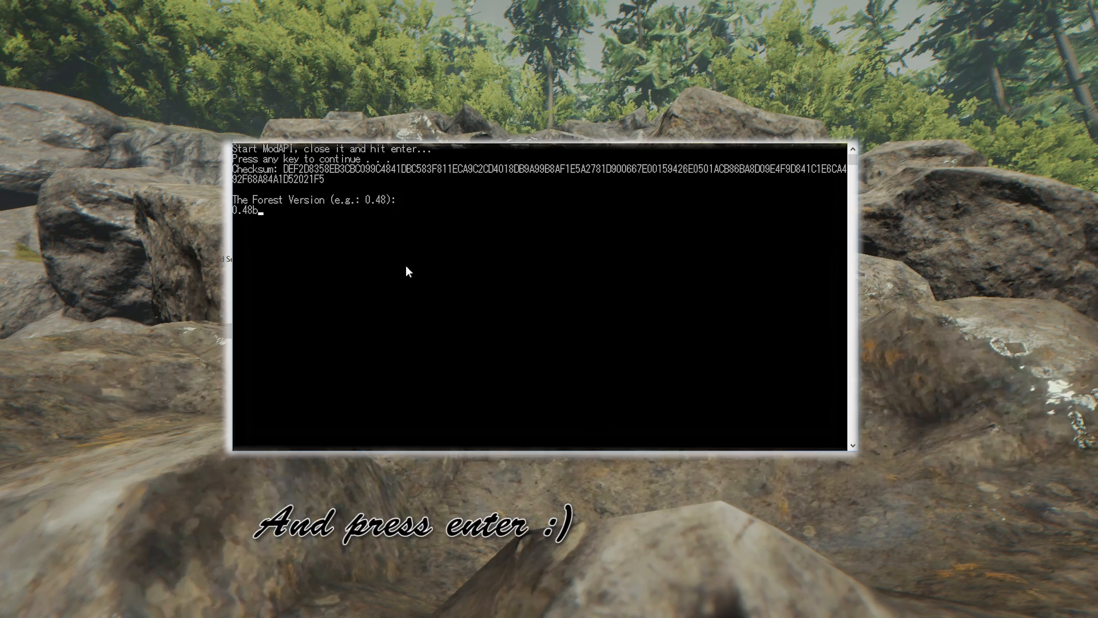
{"action": "key", "text": "enter"}
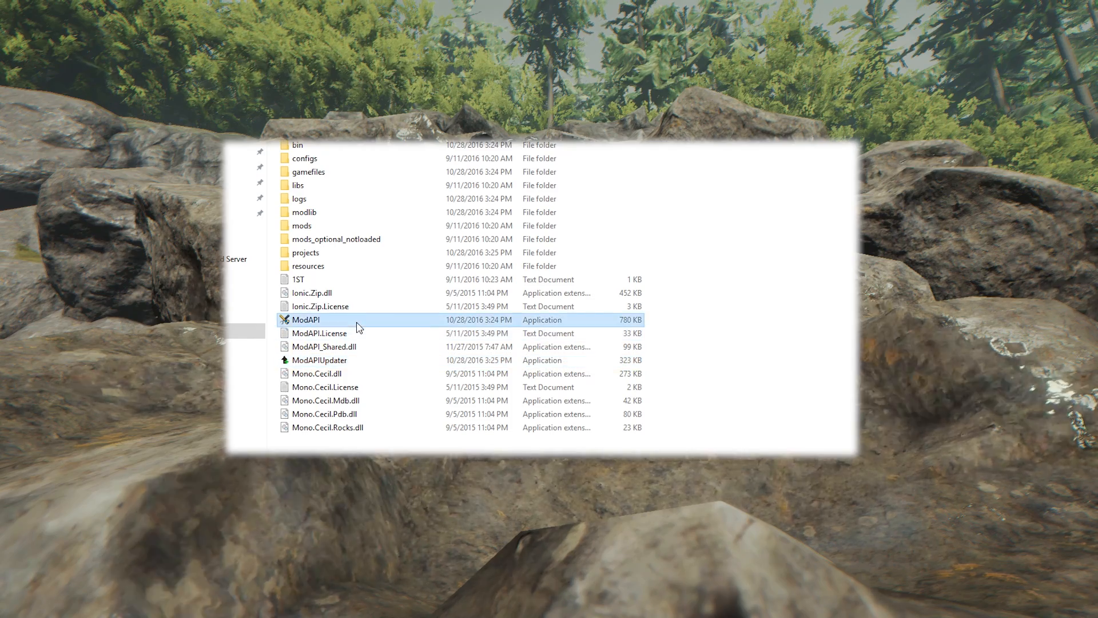
Launch the updated ModAPI.exe so the launcher opens on the Mods tab
{"action": "double_click", "coordinate": [309, 319]}
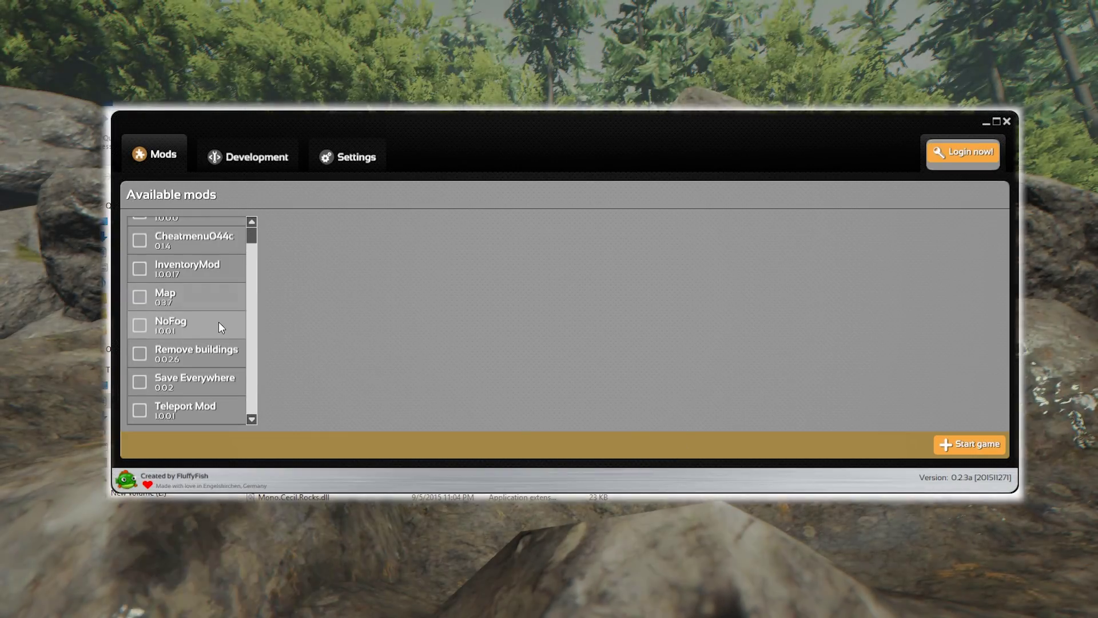
{"action": "mouse_move", "coordinate": [703, 141]}
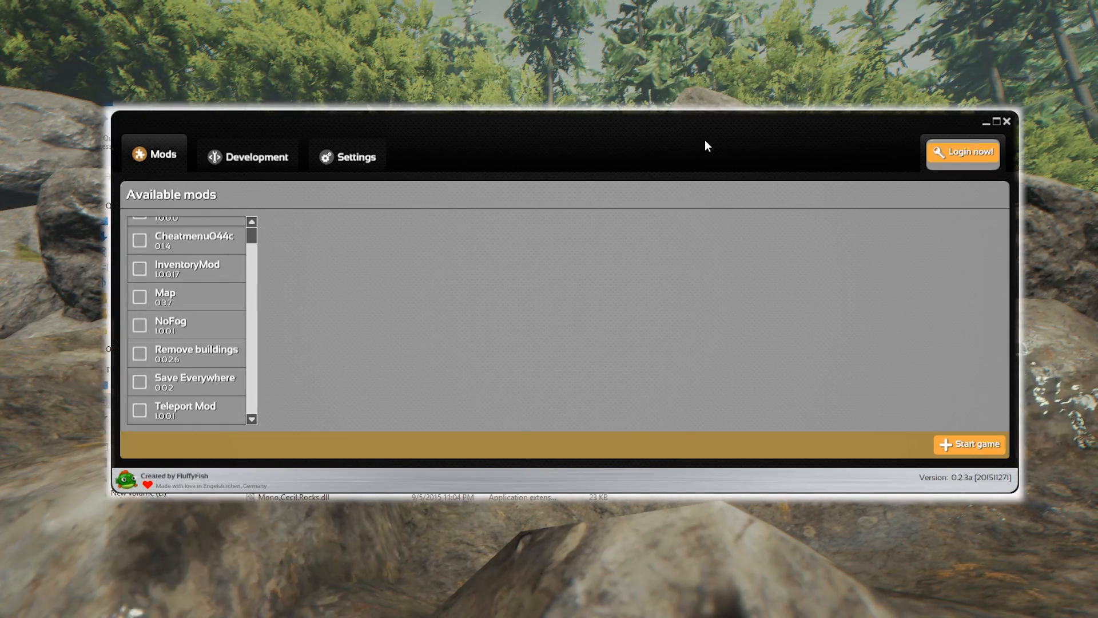